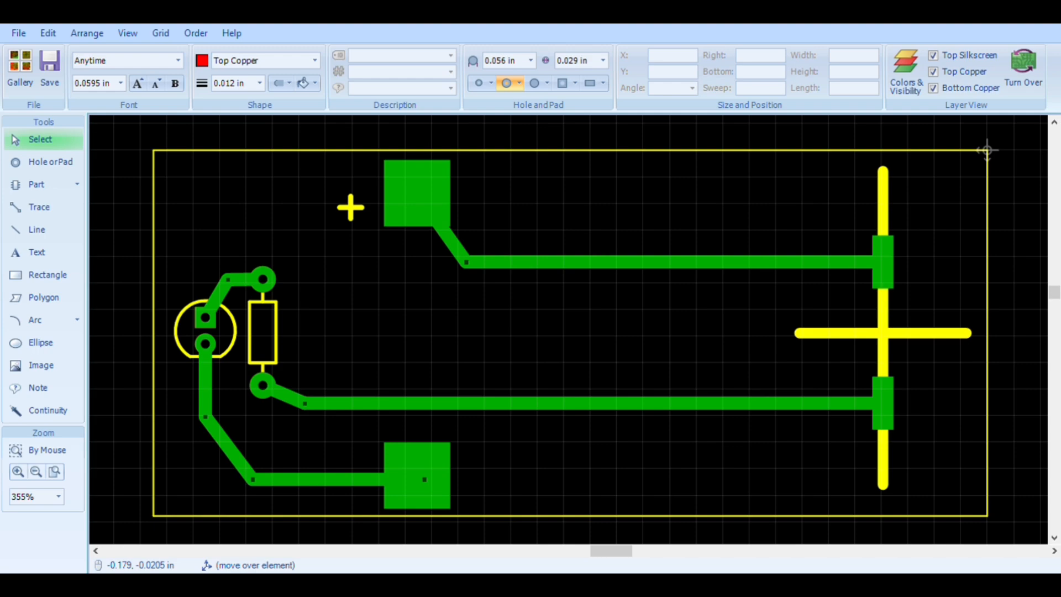
{"action": "mouse_move", "coordinate": [1023, 55]}
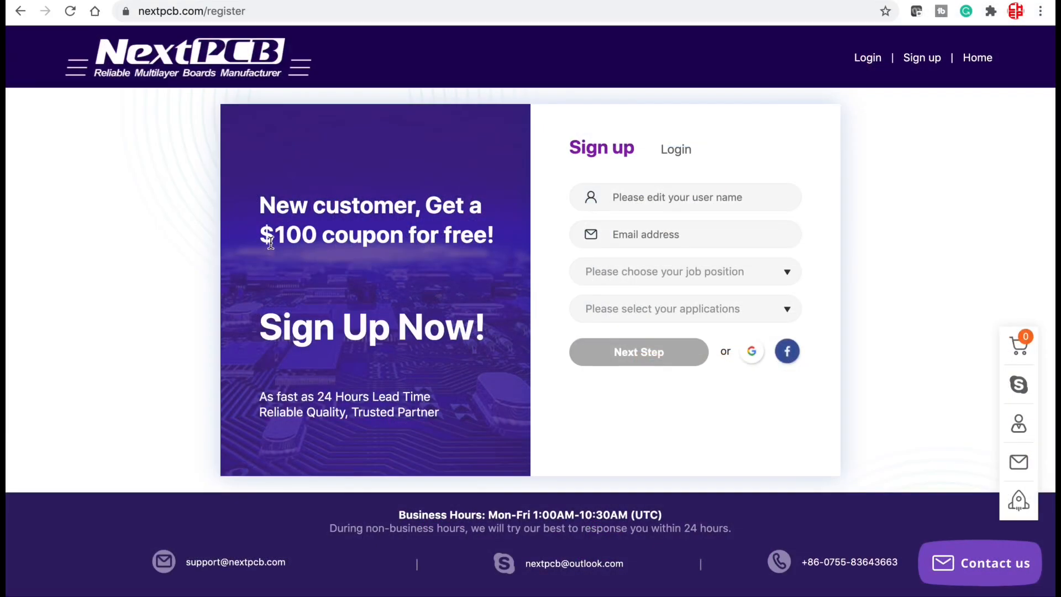
Step: Start the $0 Trial PCB Order for new customers from the NextPCB homepage
{"action": "left_click_drag", "start_coordinate": [259, 235], "coordinate": [463, 234]}
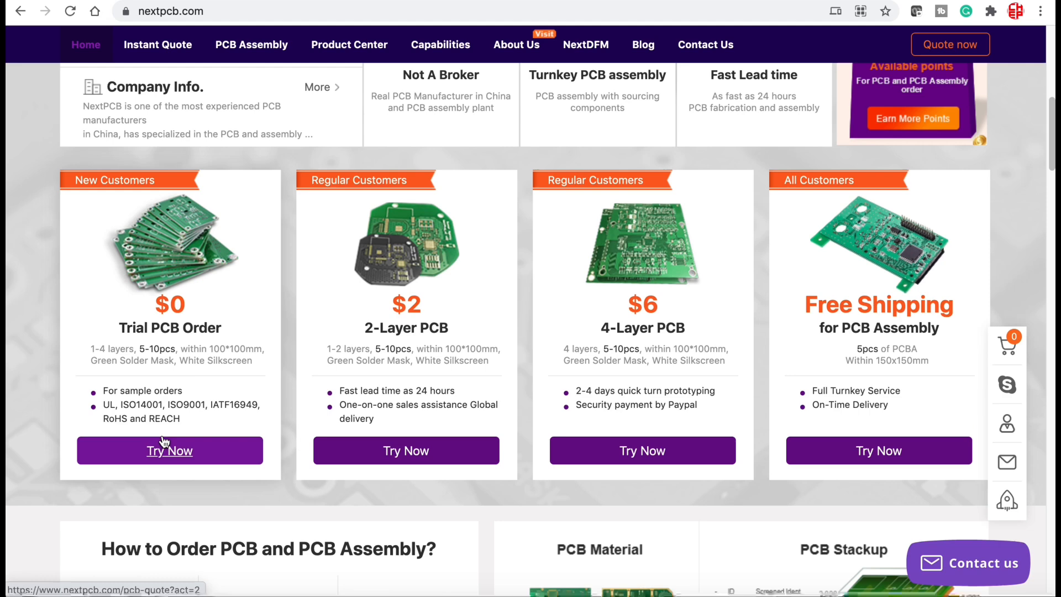
{"action": "left_click", "coordinate": [170, 451]}
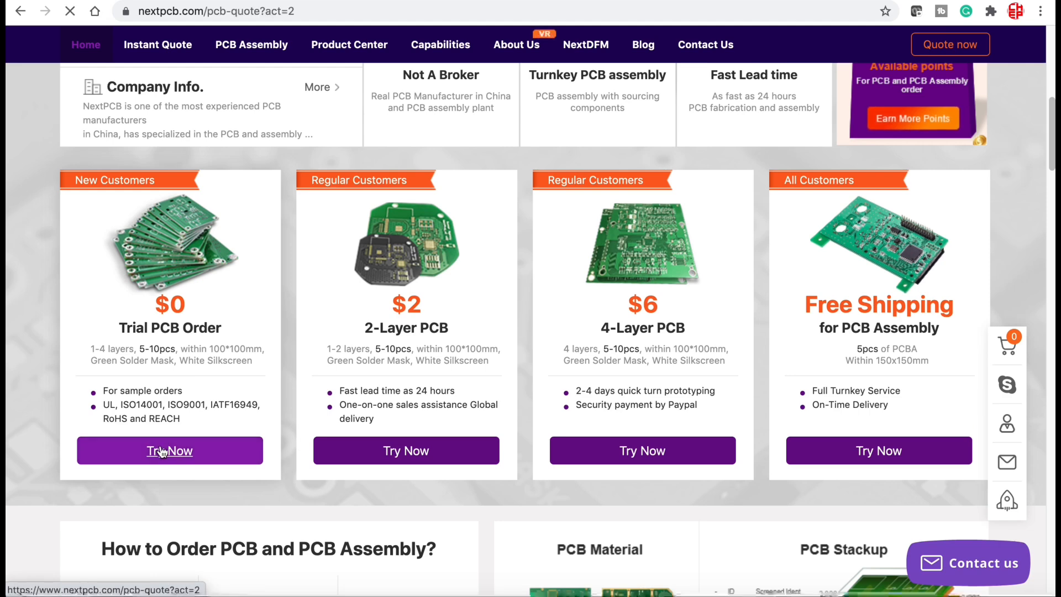
Step: Upload BedLevelLight2.zip so the quote detects a 2-layer, 80 × 35 mm board at $25.26
{"action": "left_click", "coordinate": [169, 450]}
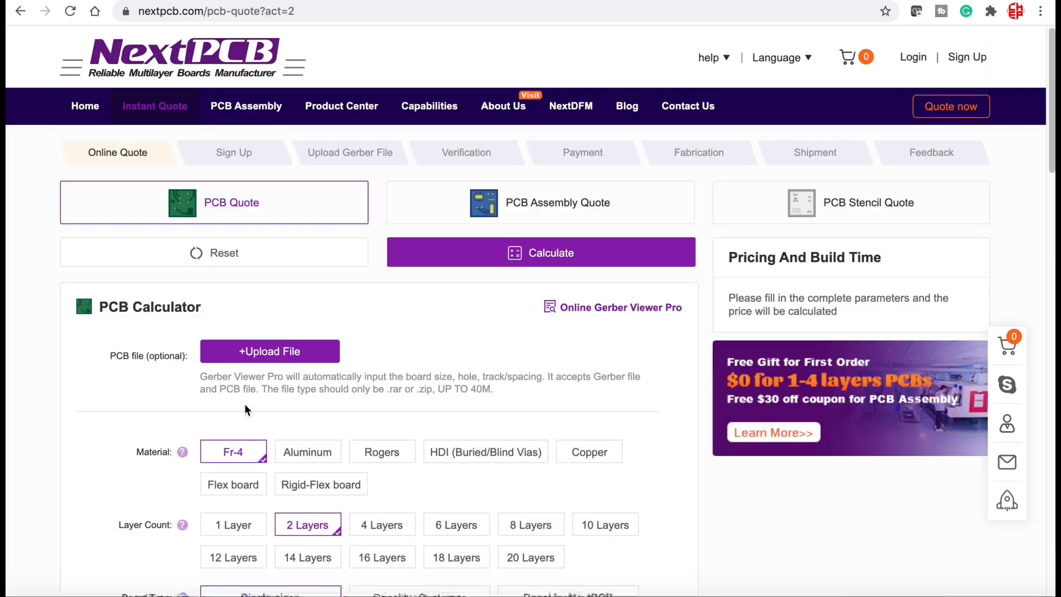
{"action": "left_click", "coordinate": [270, 351]}
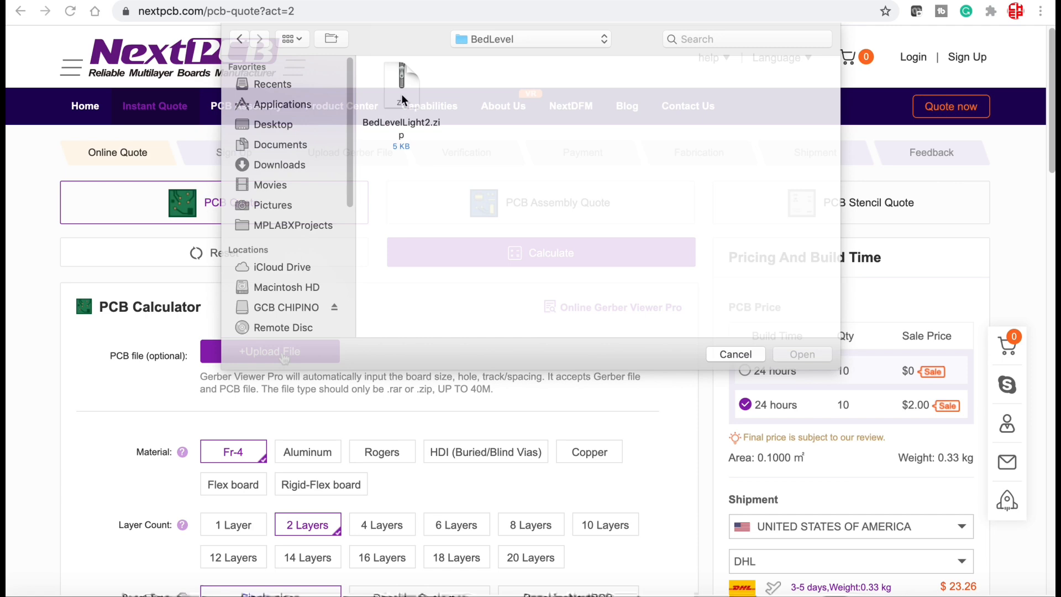
{"action": "left_click", "coordinate": [400, 84]}
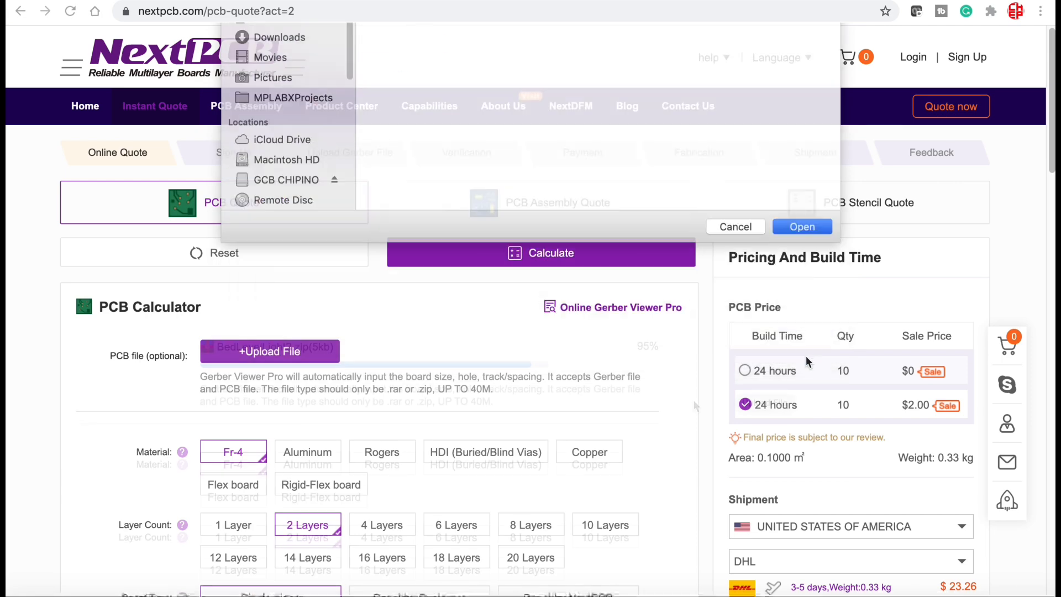
{"action": "left_click", "coordinate": [802, 225]}
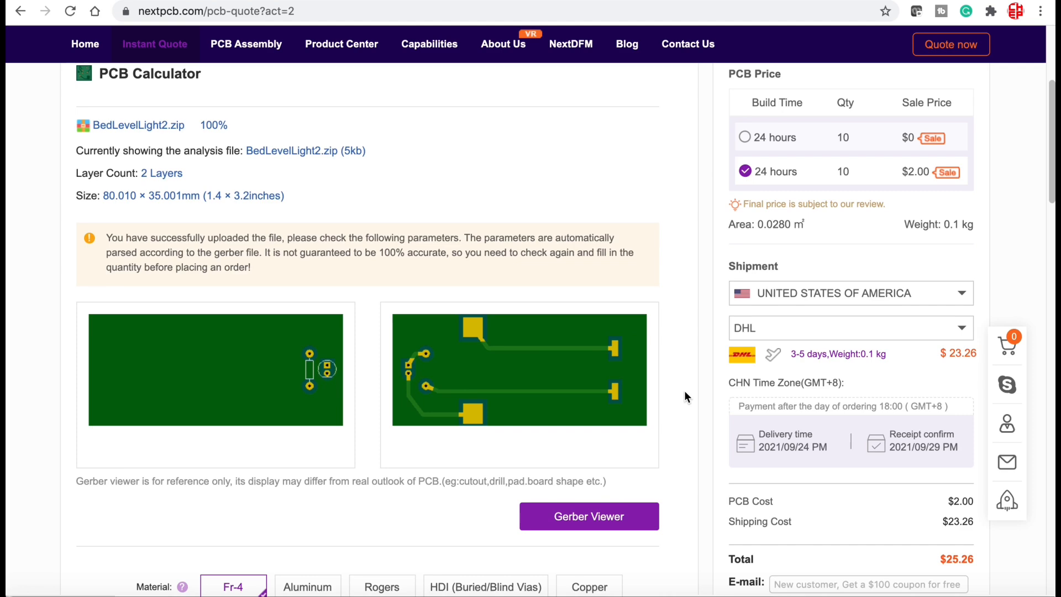
{"action": "scroll", "scroll_direction": "down", "scroll_amount": 3}
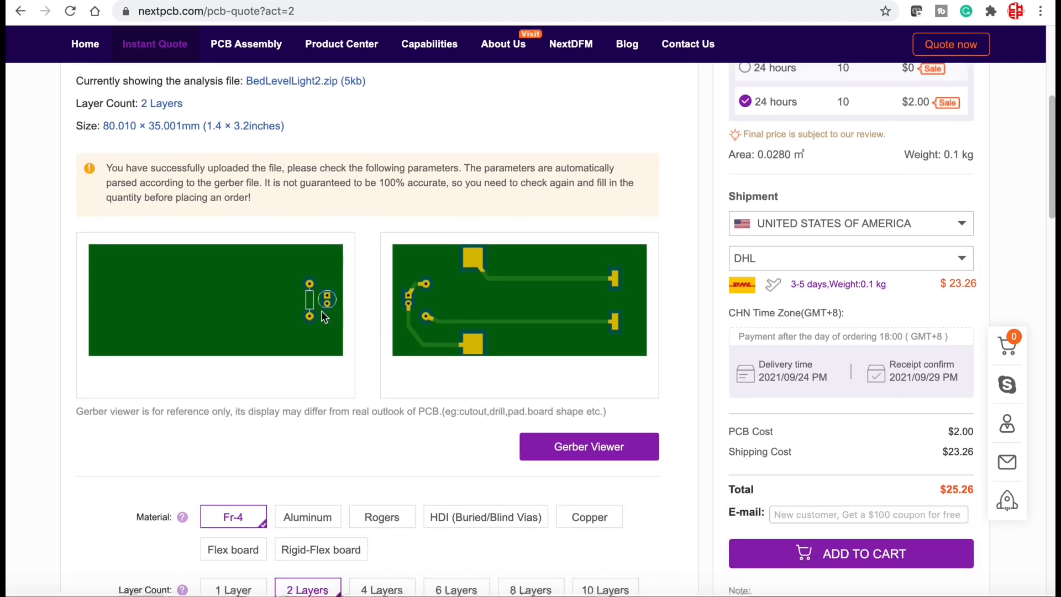
{"action": "mouse_move", "coordinate": [477, 311]}
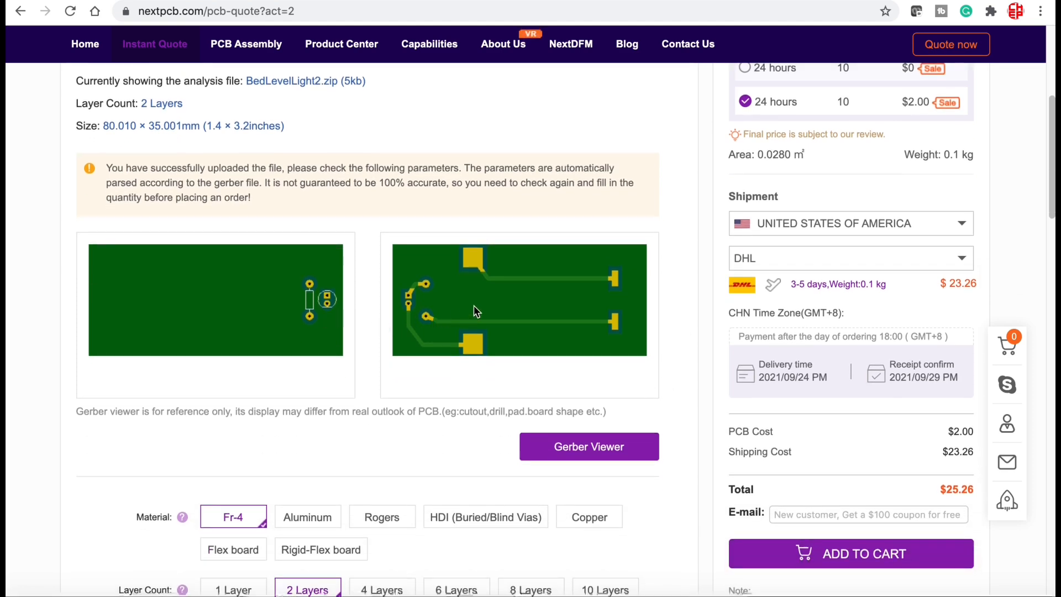
{"action": "scroll", "scroll_direction": "down", "scroll_amount": 3}
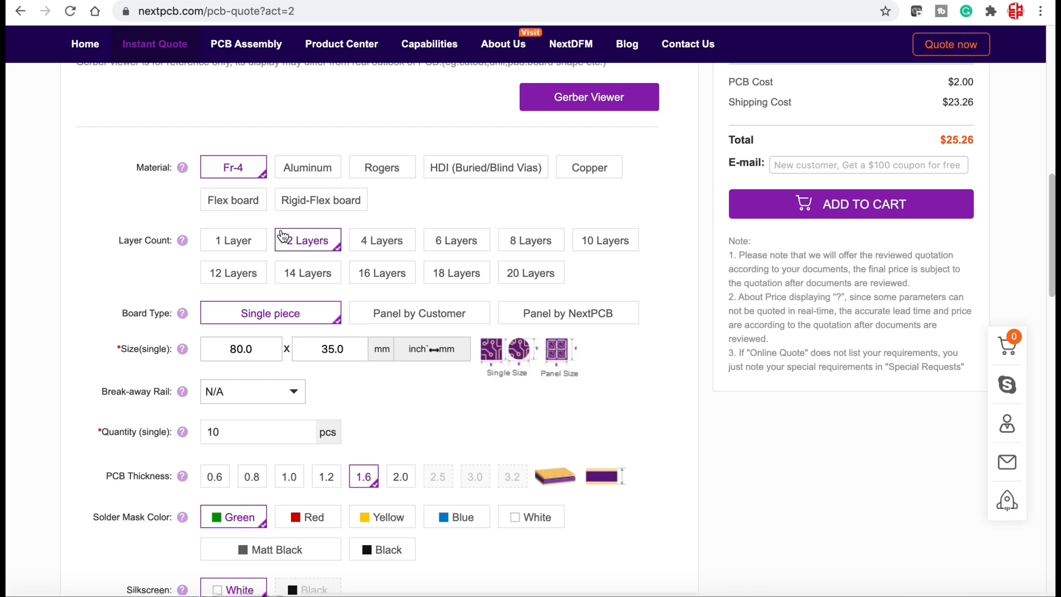
{"action": "mouse_move", "coordinate": [284, 321]}
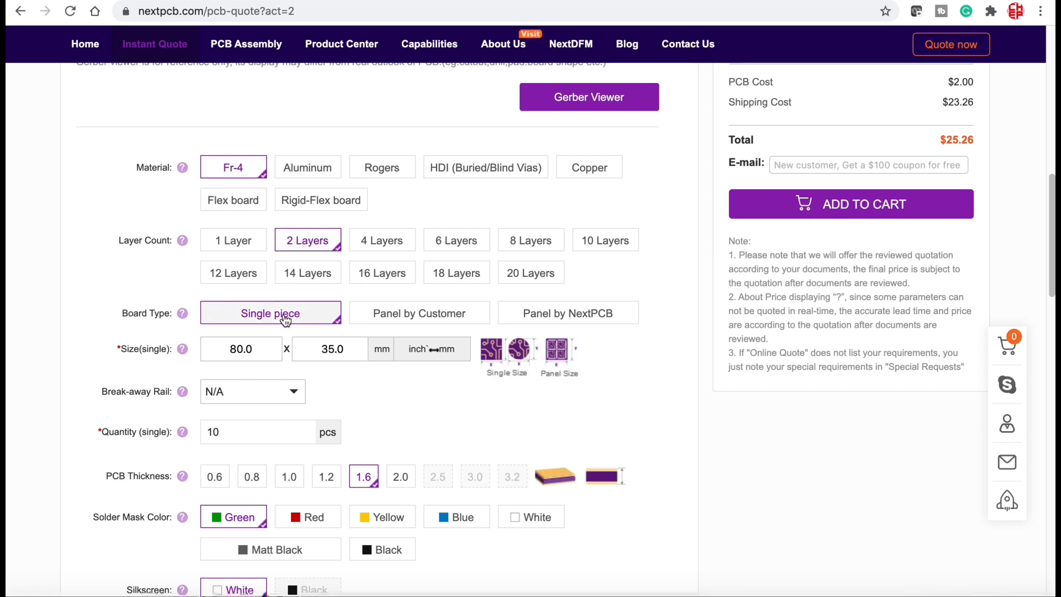
{"action": "scroll", "scroll_direction": "down", "scroll_amount": 3}
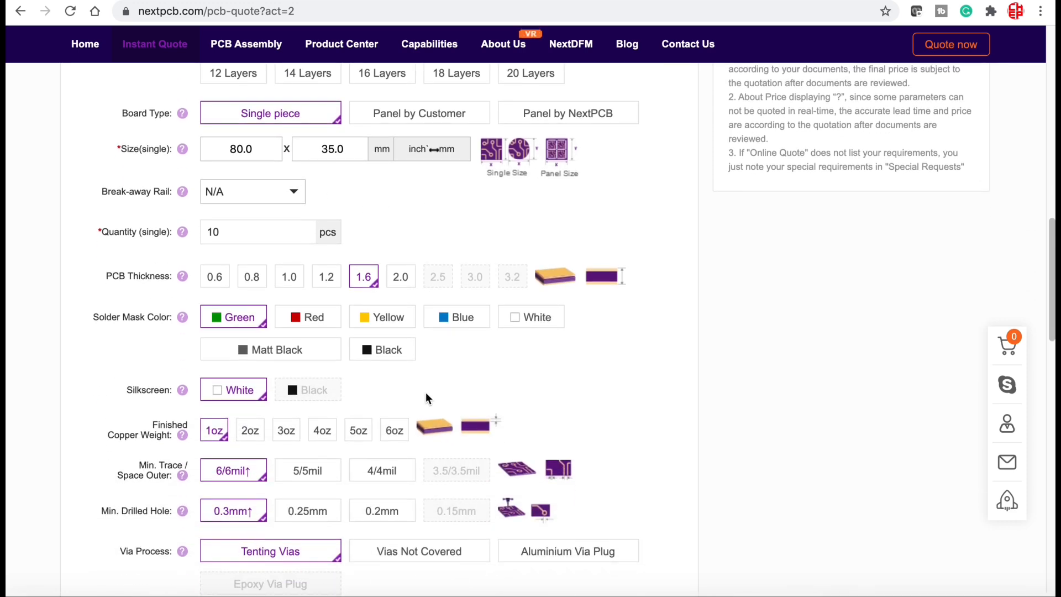
{"action": "mouse_move", "coordinate": [254, 331]}
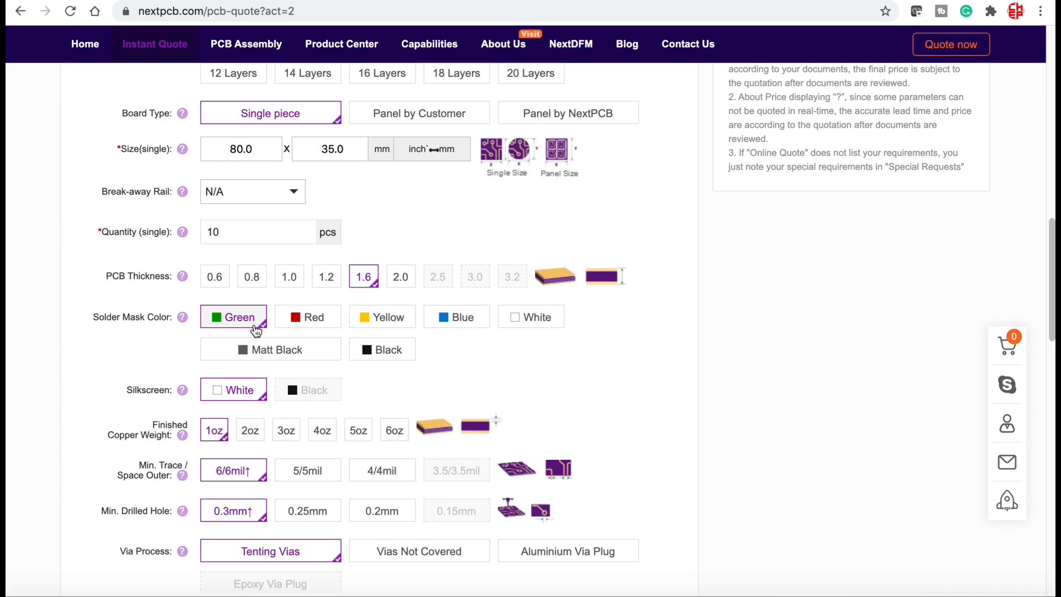
{"action": "mouse_move", "coordinate": [235, 397]}
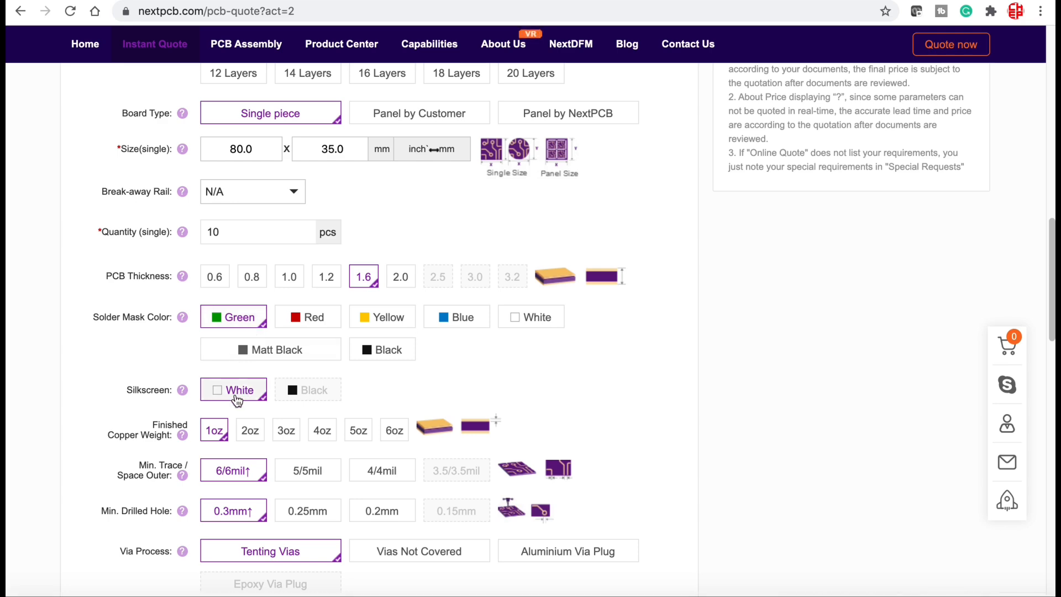
{"action": "scroll", "scroll_direction": "down", "scroll_amount": 3}
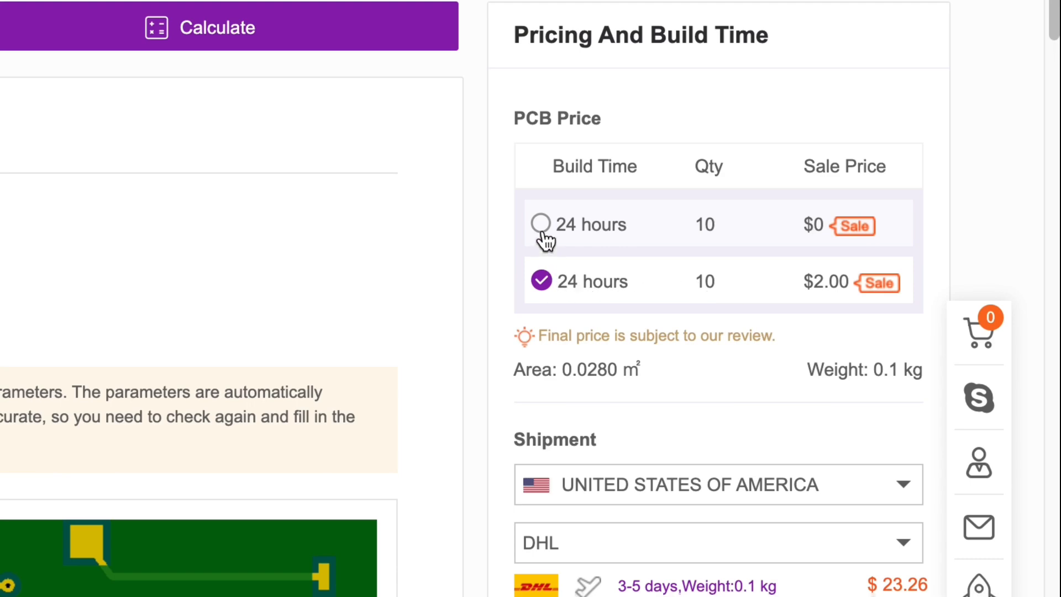
Step: Choose the $0 24-hours price and add the 10-piece BedLevelLight2 order to the cart
{"action": "left_click", "coordinate": [540, 224]}
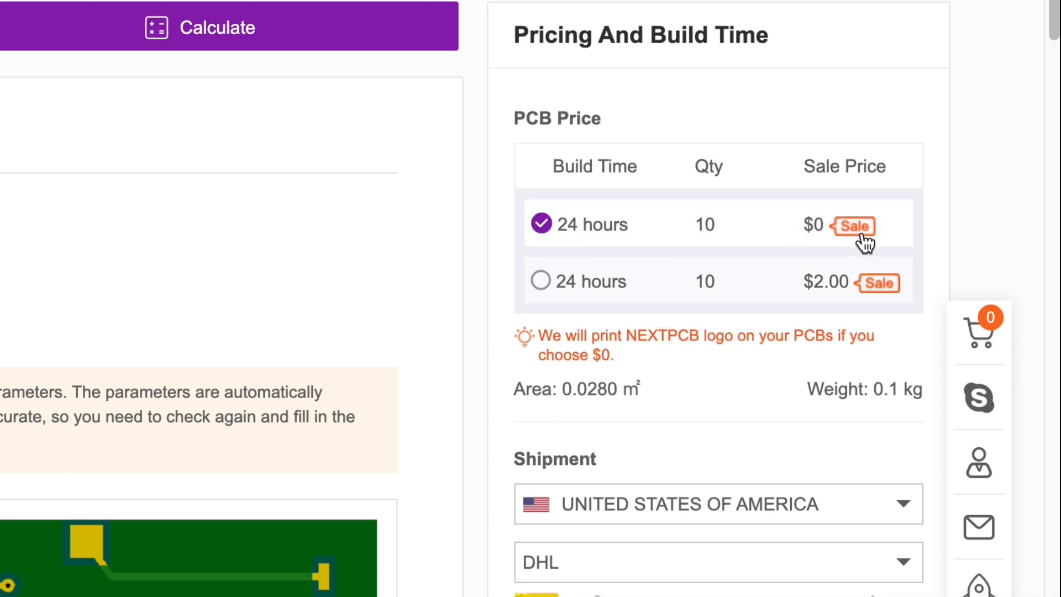
{"action": "scroll", "scroll_direction": "down", "scroll_amount": 3}
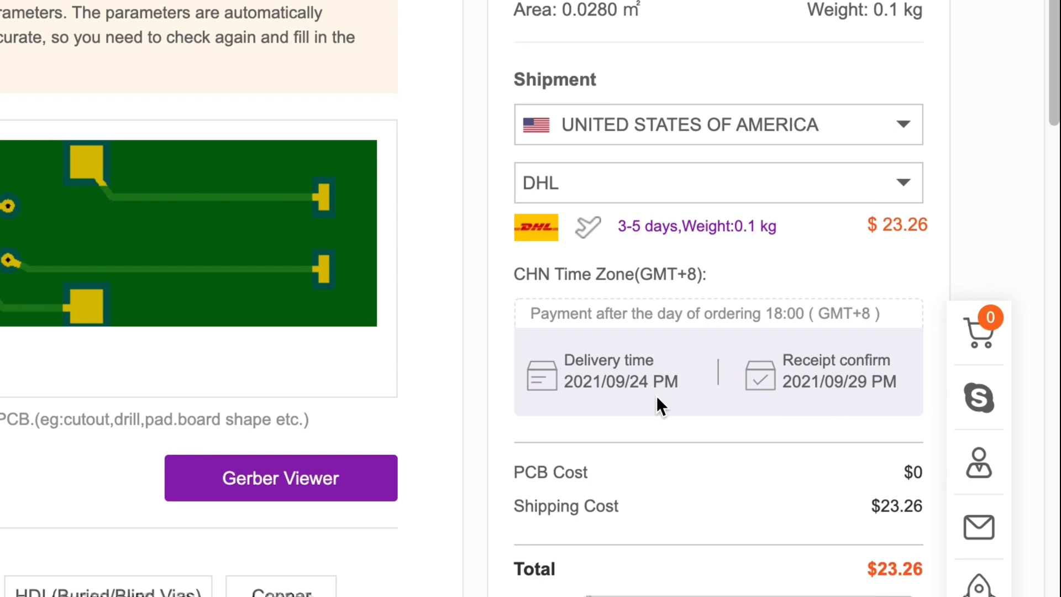
{"action": "scroll", "scroll_direction": "down", "scroll_amount": 3}
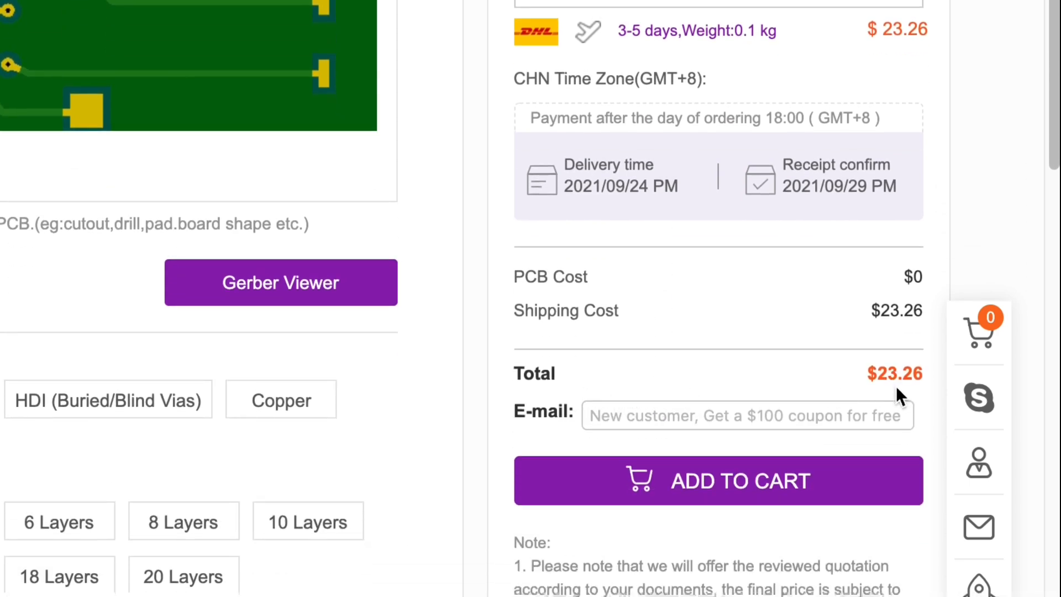
{"action": "mouse_move", "coordinate": [754, 516]}
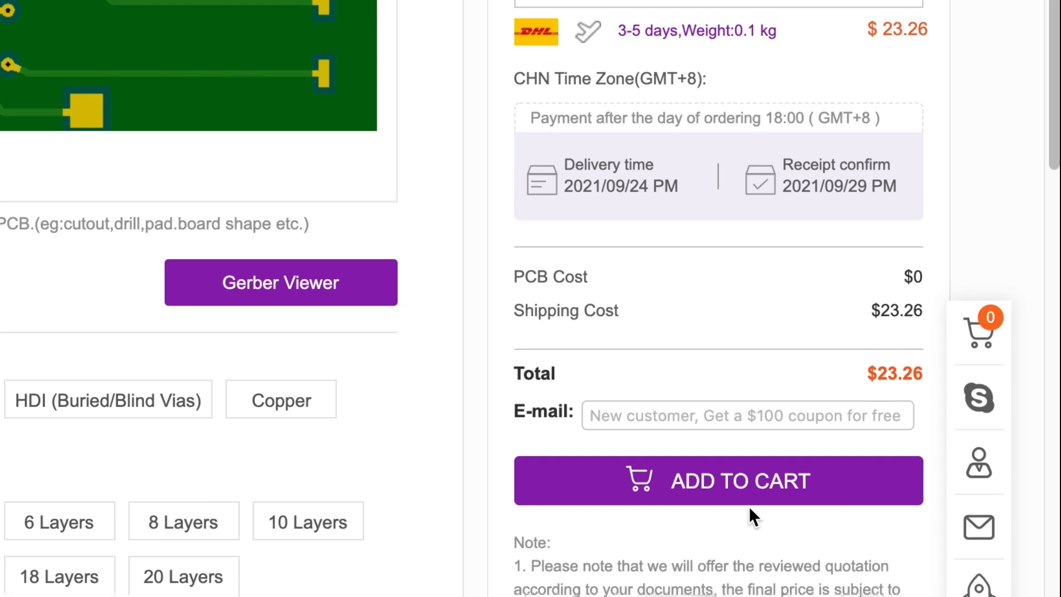
{"action": "left_click", "coordinate": [718, 480]}
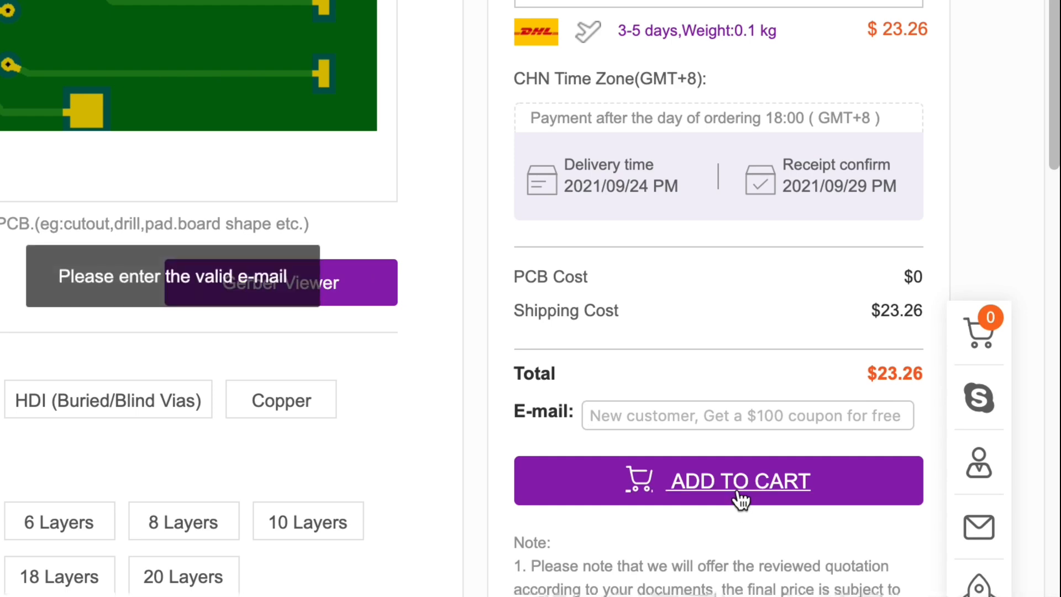
{"action": "left_click", "coordinate": [739, 480]}
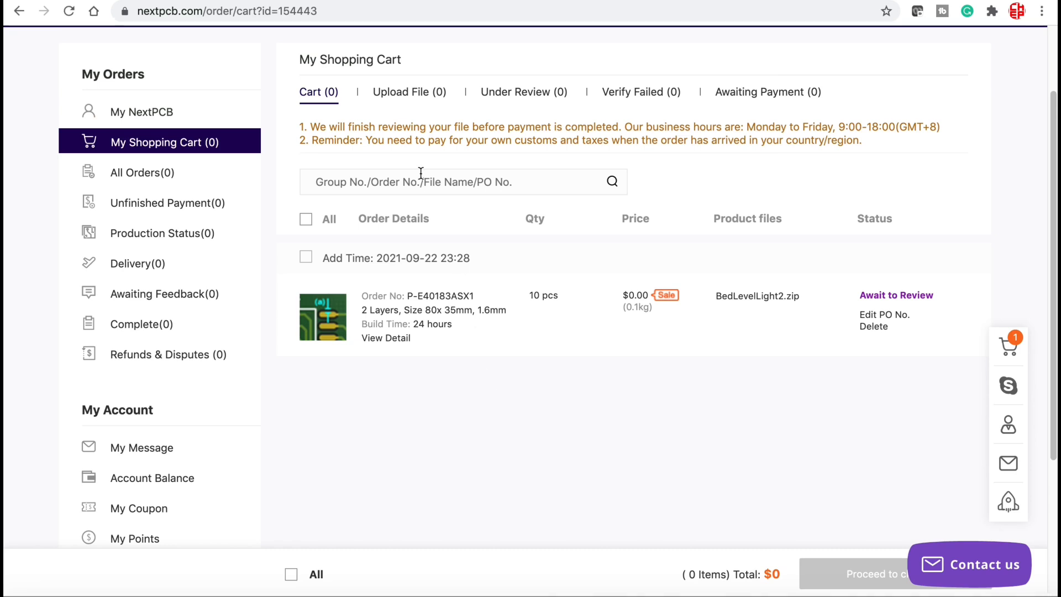
{"action": "mouse_move", "coordinate": [843, 348]}
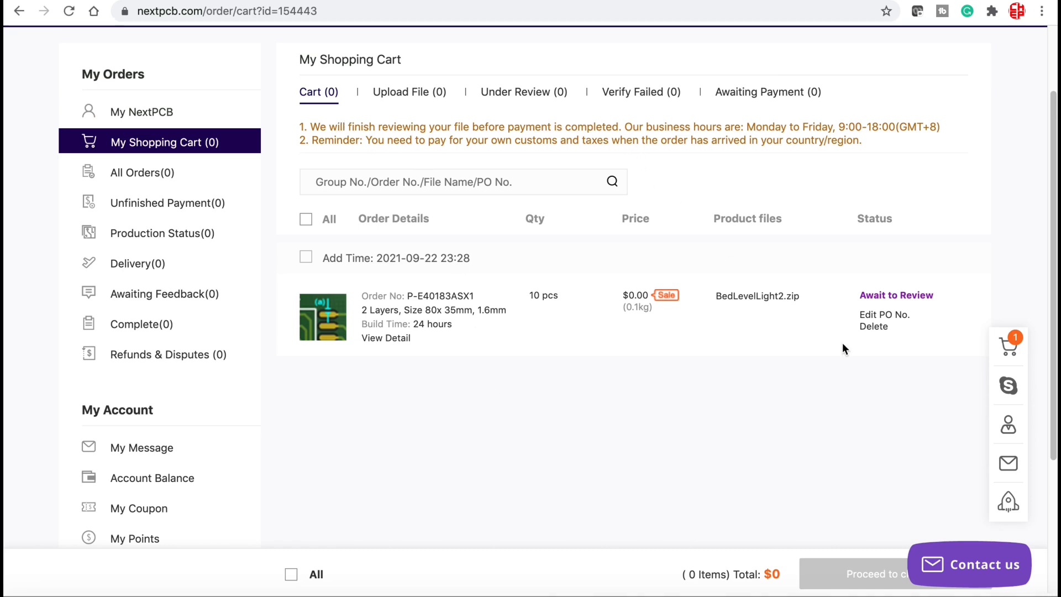